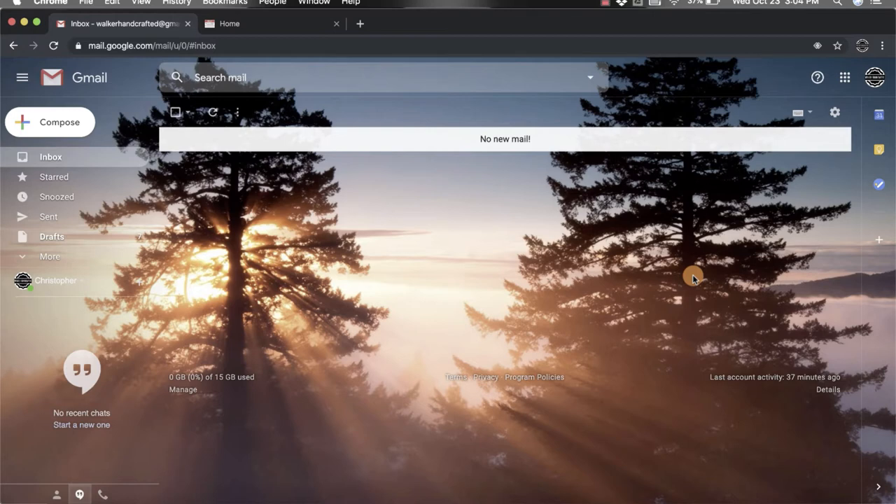
mouse_move(70, 129)
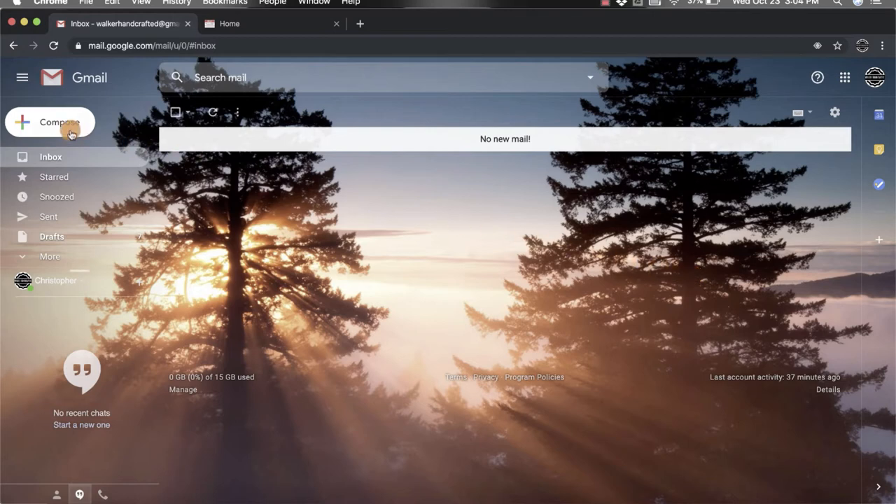
left_click(59, 122)
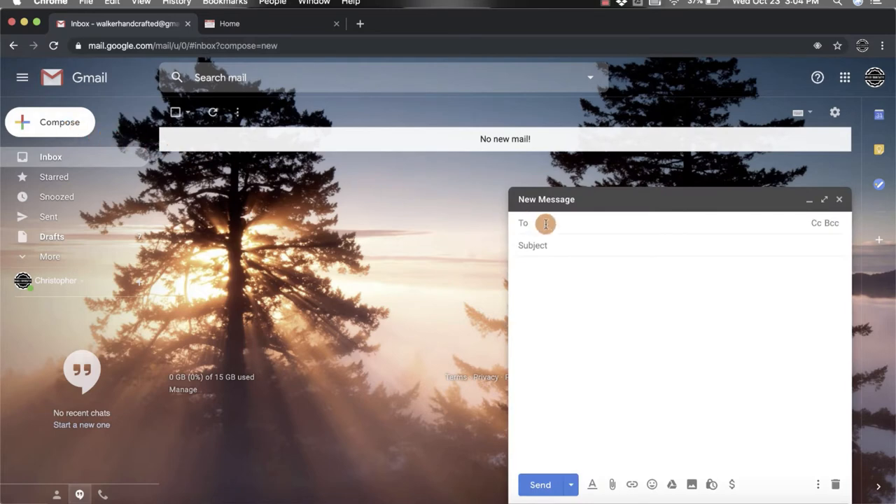
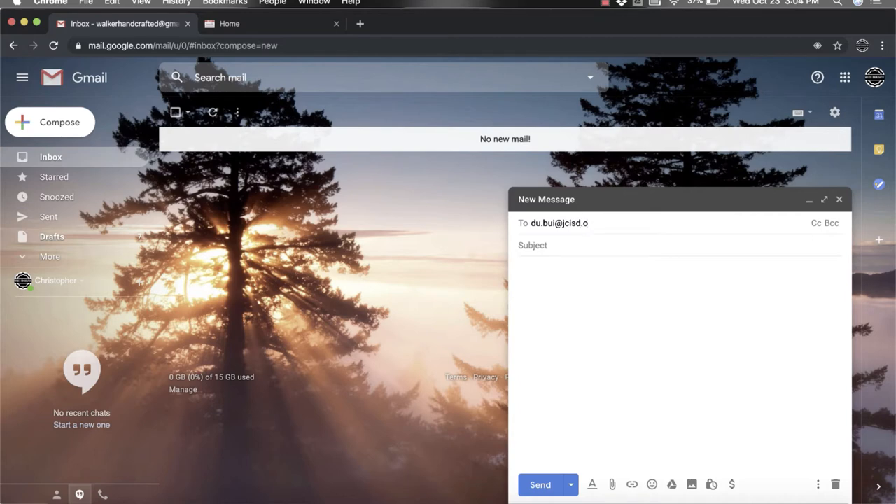
Give the message the subject 'Technology Tidbits' and move to the body.
left_click(539, 245)
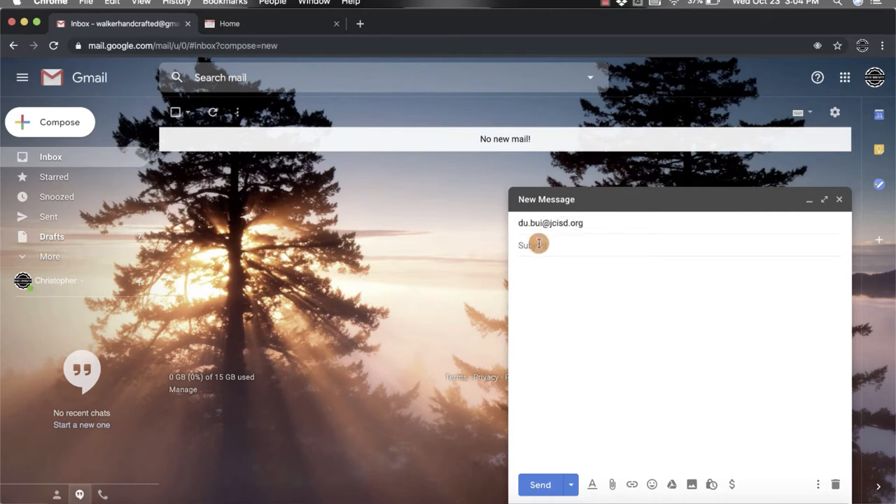
type("Technolo")
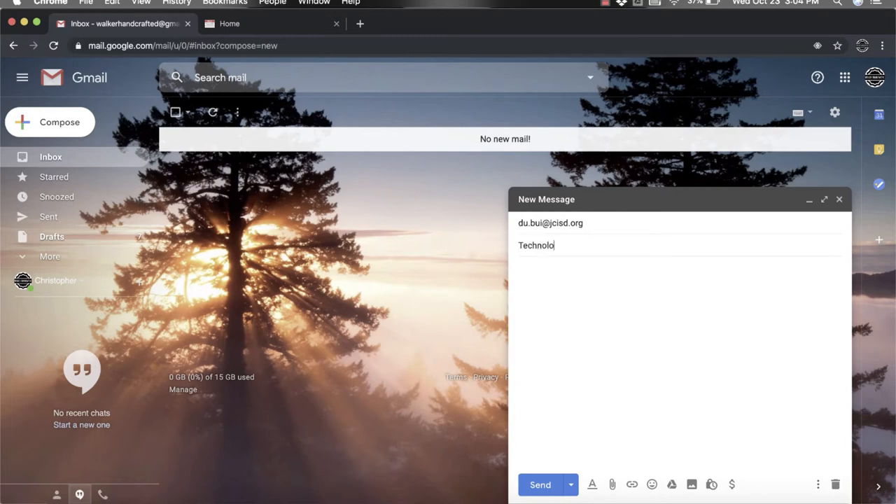
type("gy Tidbit")
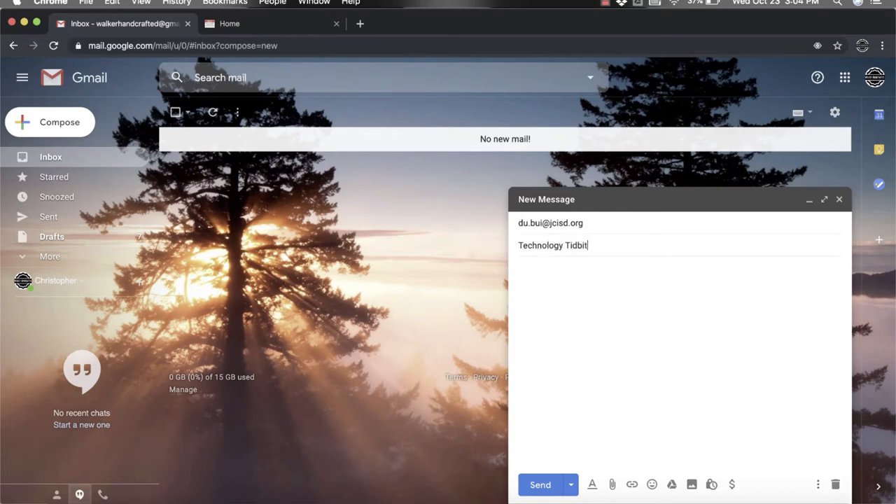
left_click(535, 302)
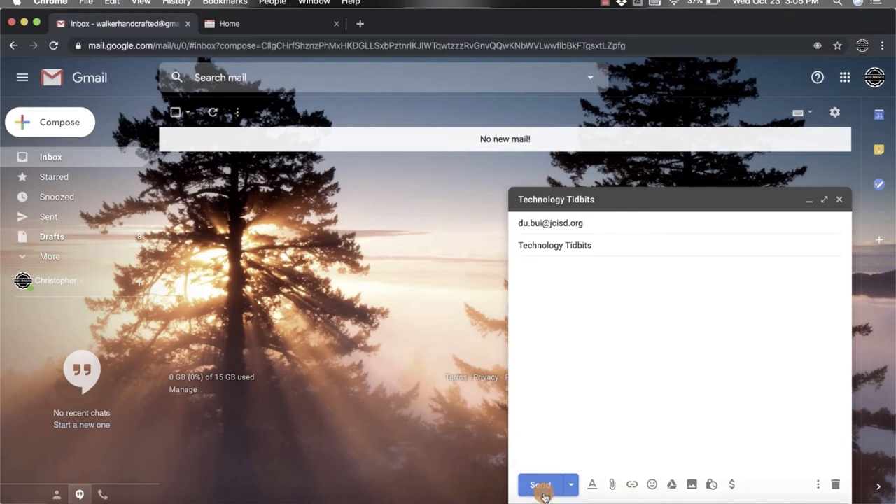
mouse_move(542, 486)
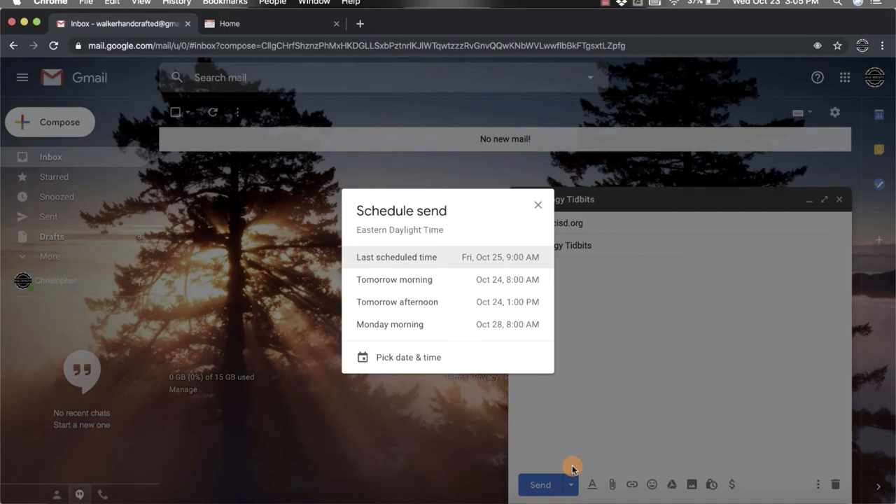
mouse_move(494, 277)
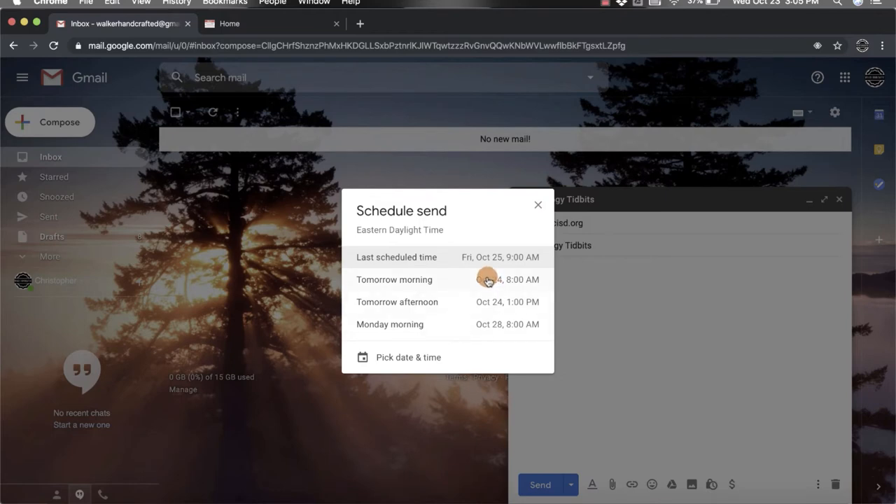
mouse_move(485, 325)
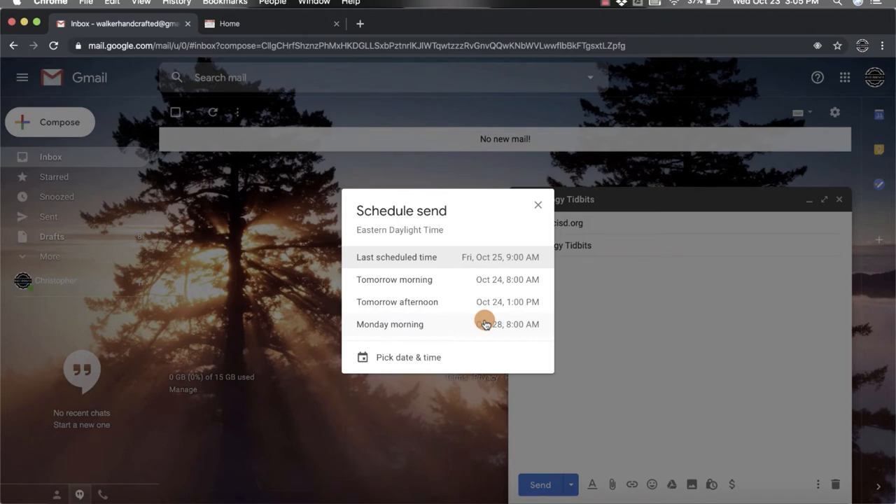
mouse_move(526, 285)
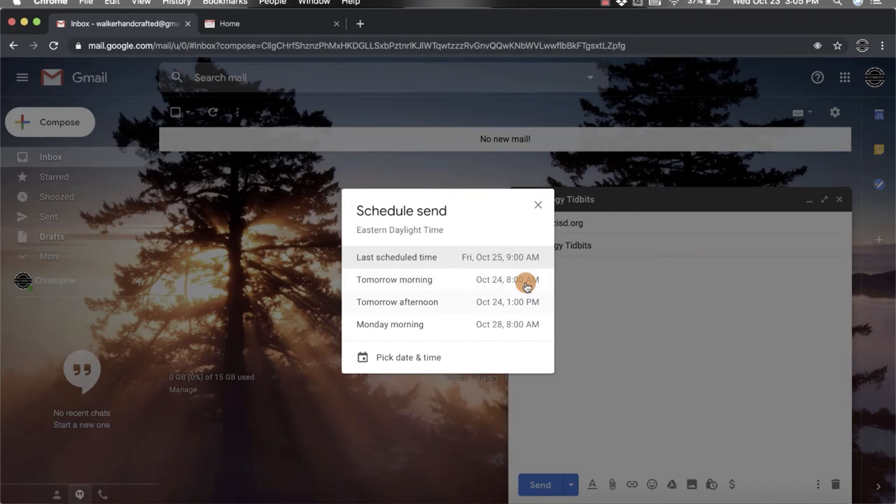
mouse_move(490, 353)
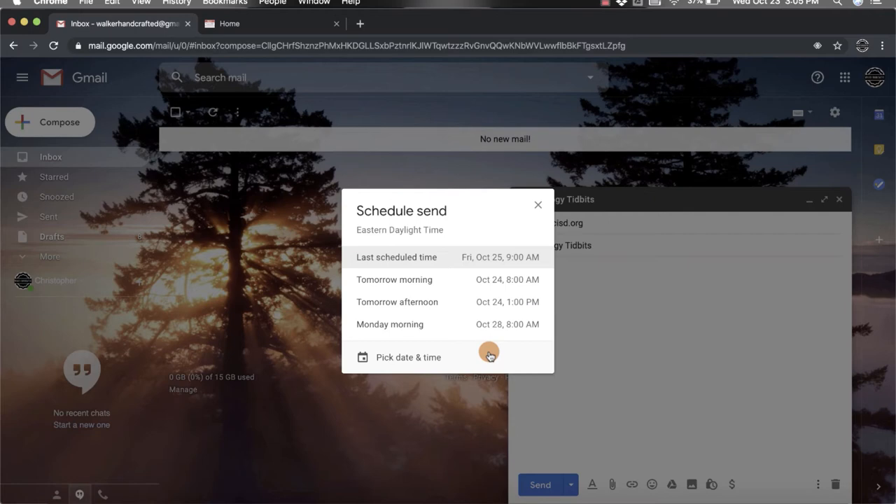
mouse_move(399, 363)
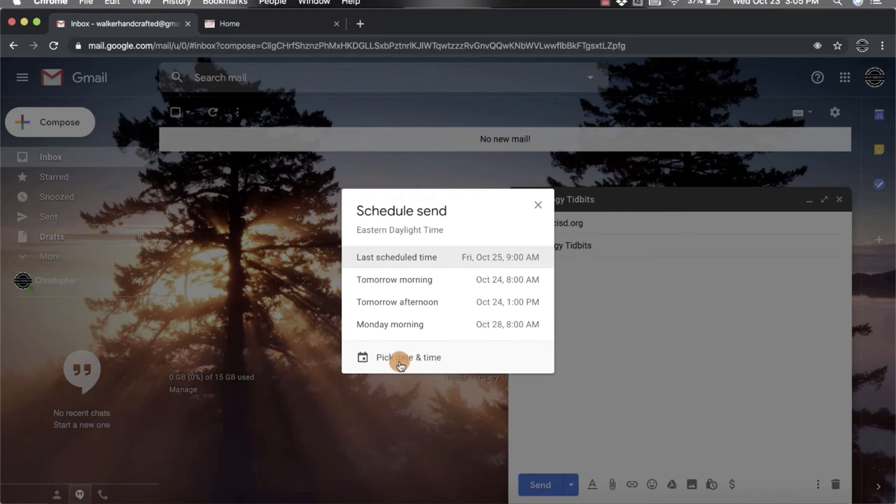
Schedule the send for October 25, 2019 at 11:00 AM via Pick date & time.
left_click(401, 357)
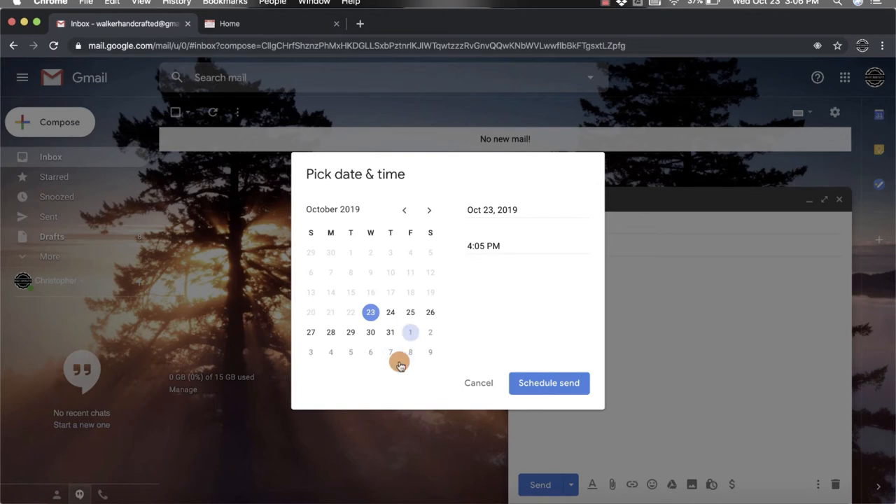
mouse_move(406, 316)
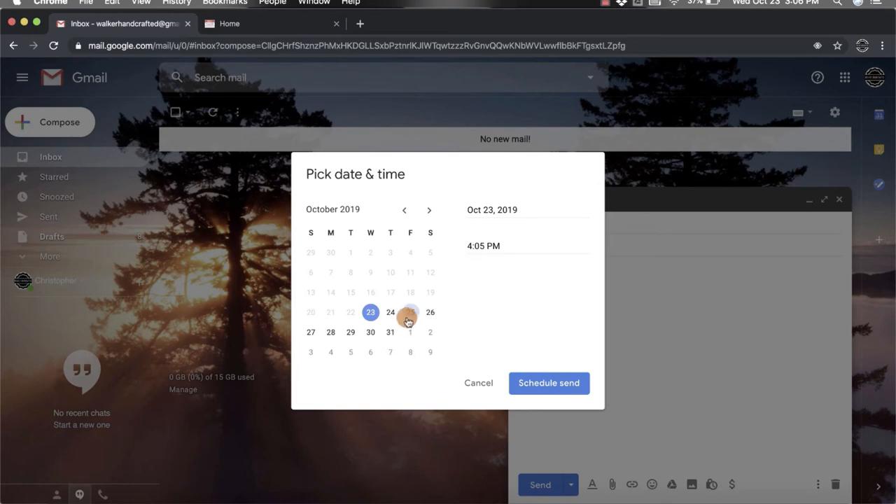
left_click(410, 313)
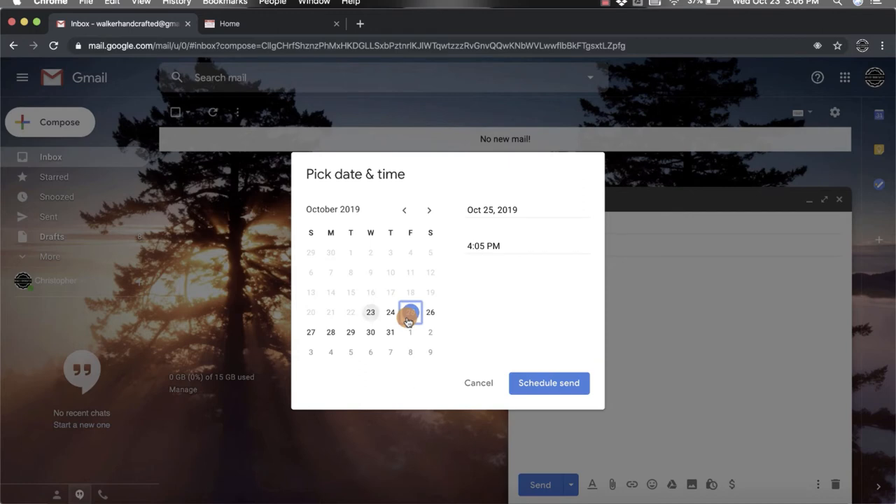
left_click(410, 312)
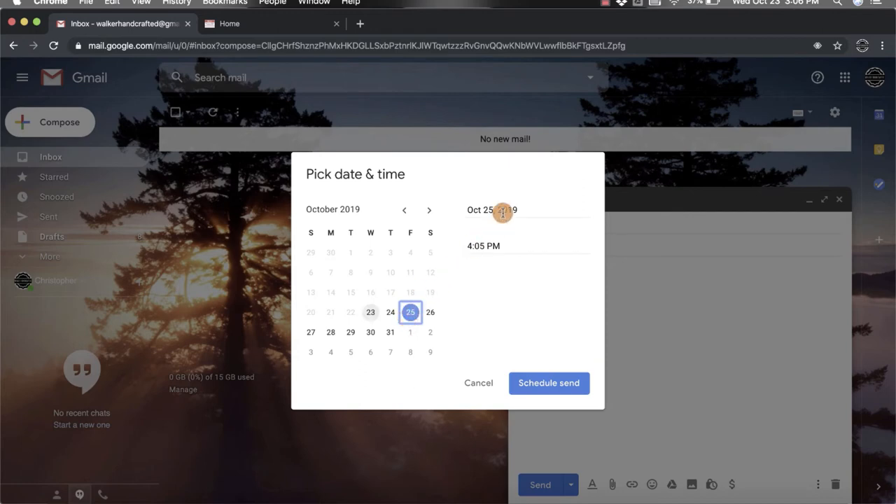
mouse_move(504, 215)
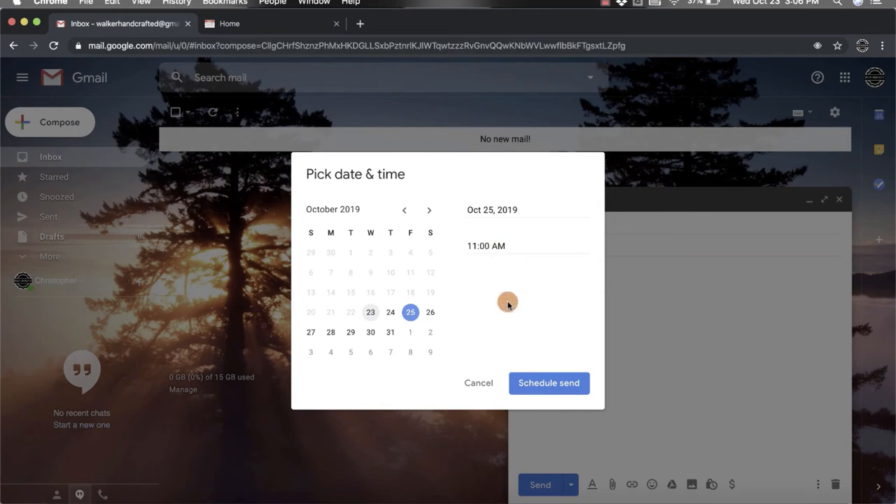
left_click(549, 384)
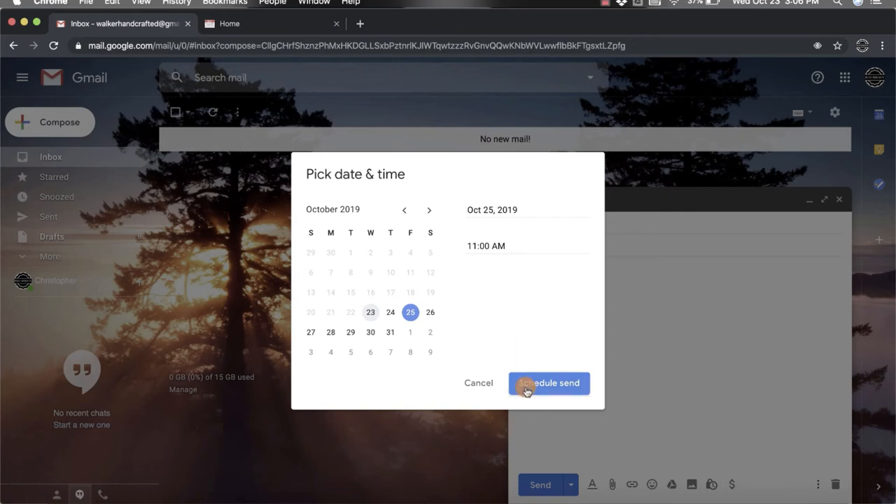
left_click(548, 383)
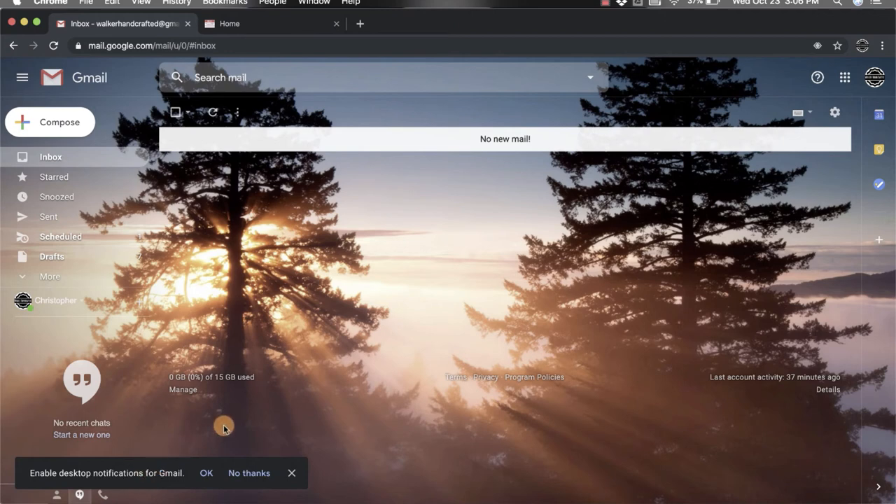
mouse_move(290, 389)
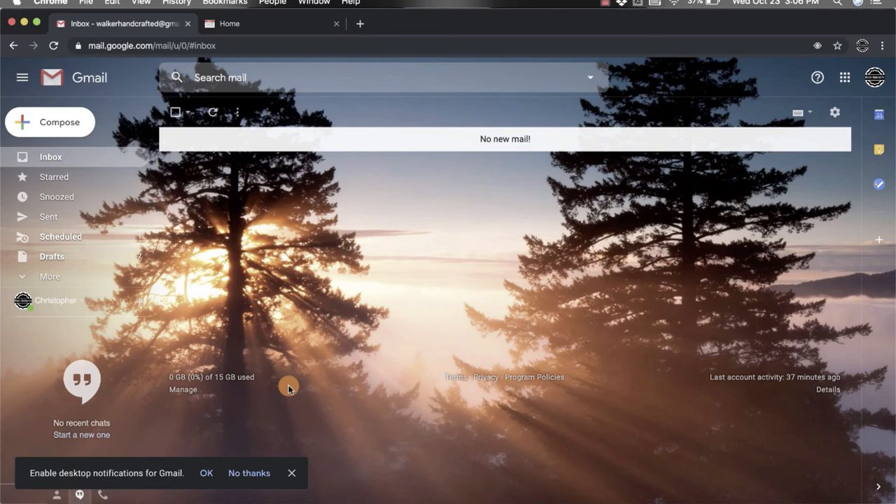
mouse_move(289, 388)
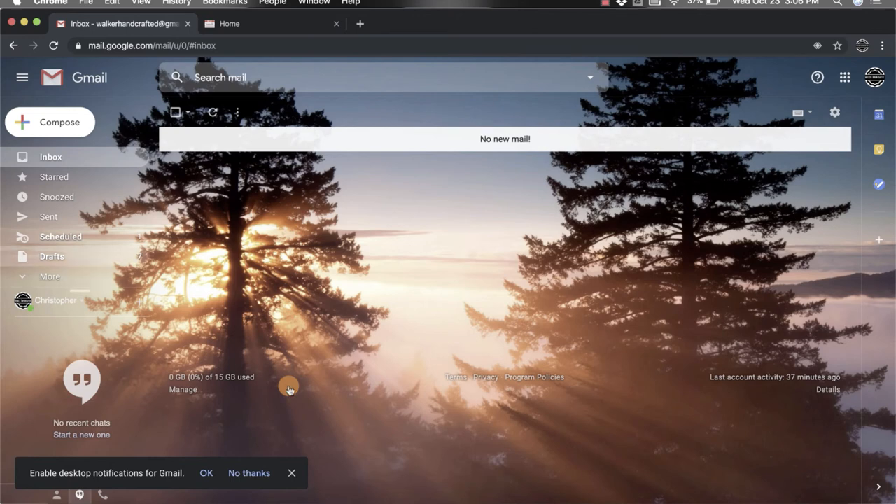
mouse_move(92, 238)
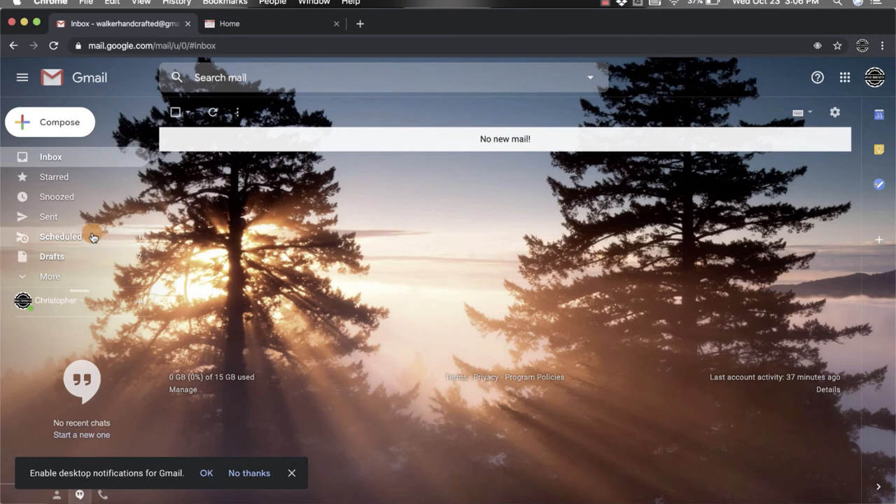
Check the Scheduled list and confirm Technology Tidbits sends Friday, Oct 25, 11:00 AM.
left_click(60, 235)
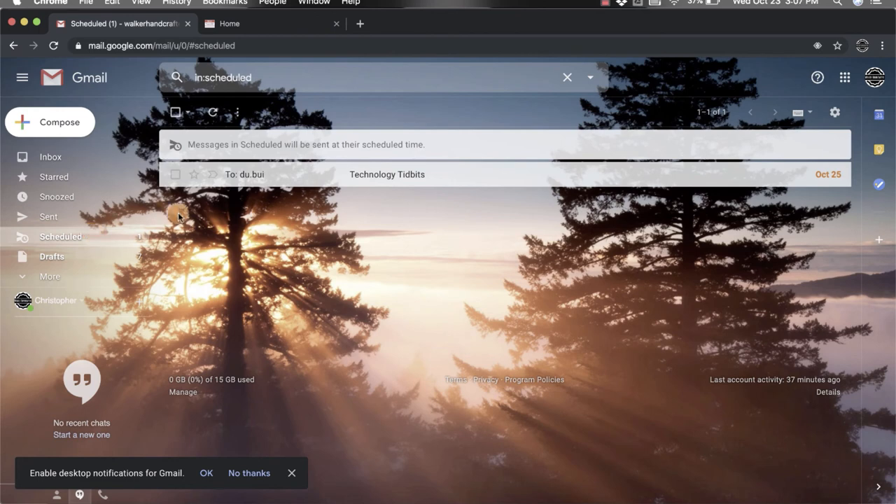
mouse_move(310, 180)
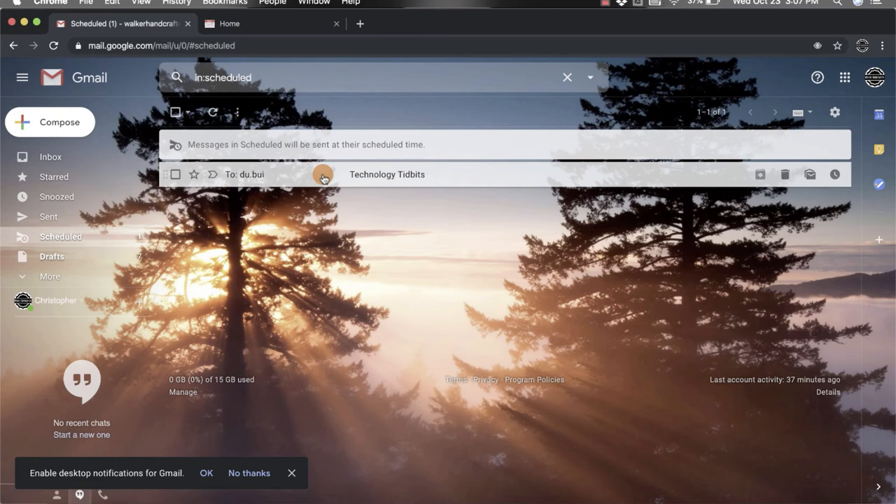
left_click(386, 174)
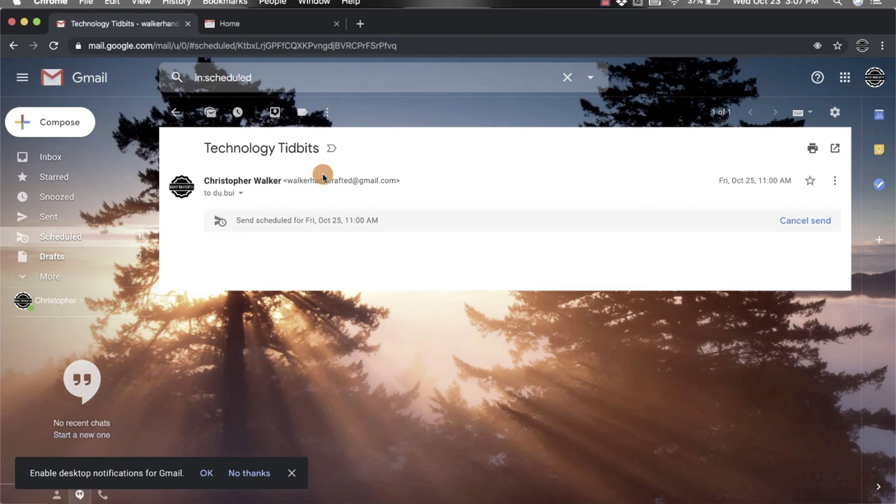
mouse_move(757, 165)
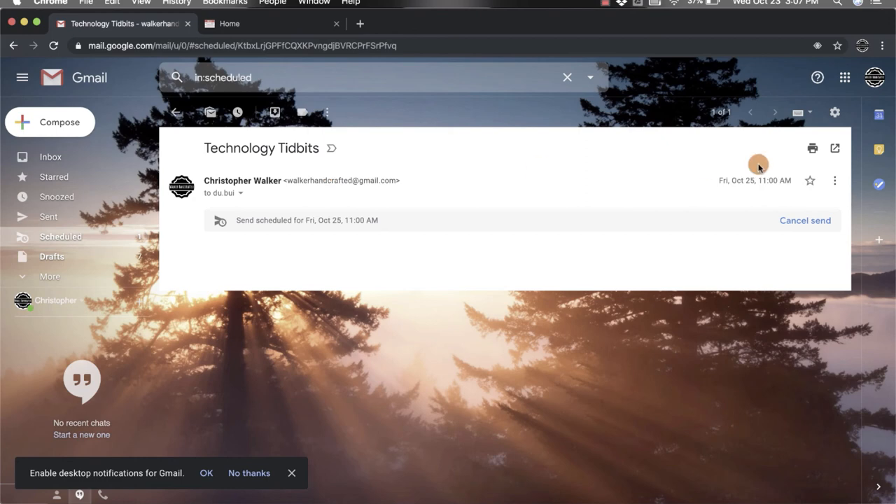
left_click(176, 112)
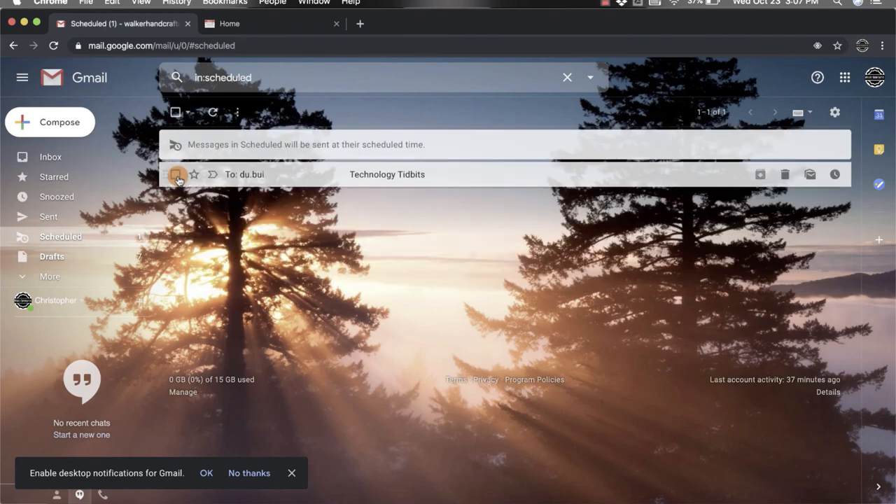
Cancel the Technology Tidbits scheduled send and reopen it from Drafts for editing.
left_click(176, 174)
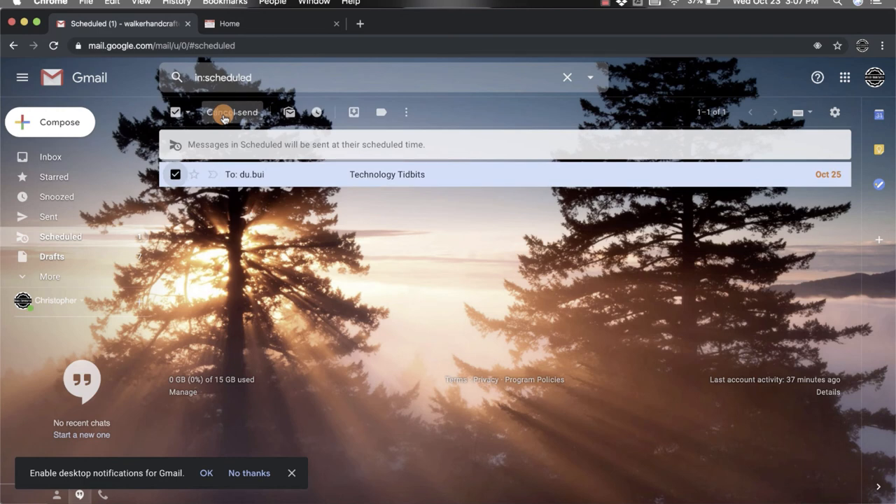
left_click(232, 112)
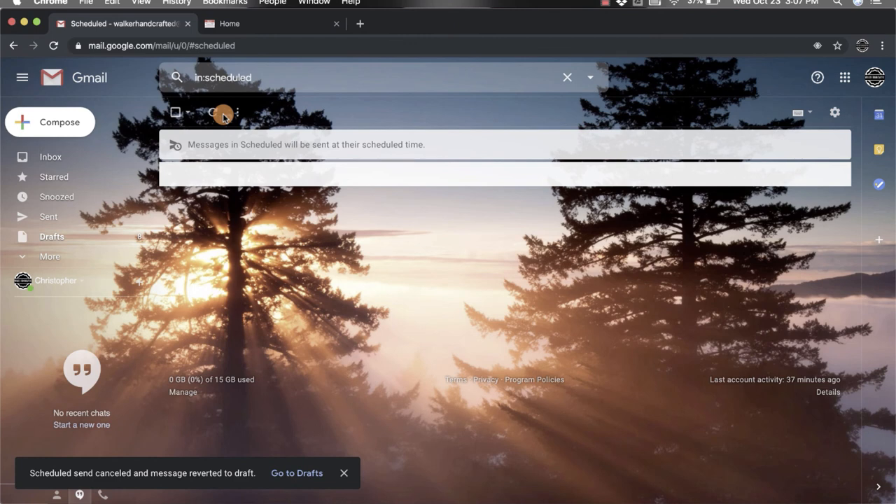
mouse_move(260, 320)
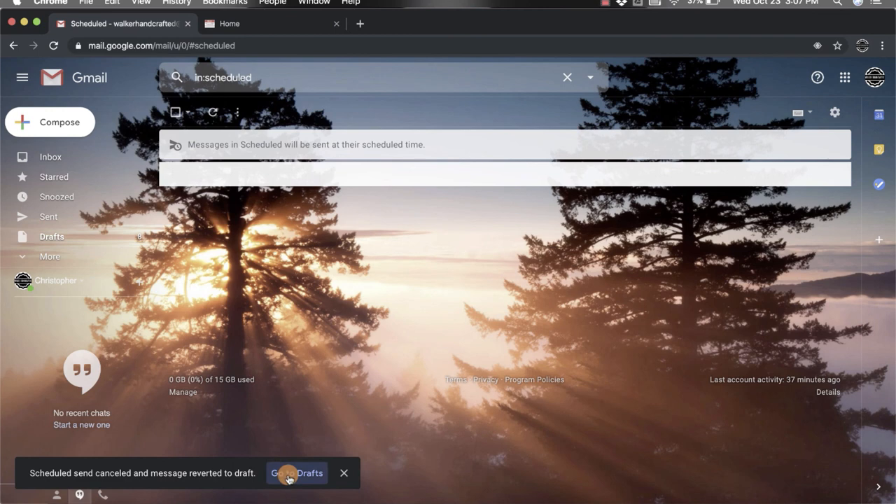
left_click(297, 473)
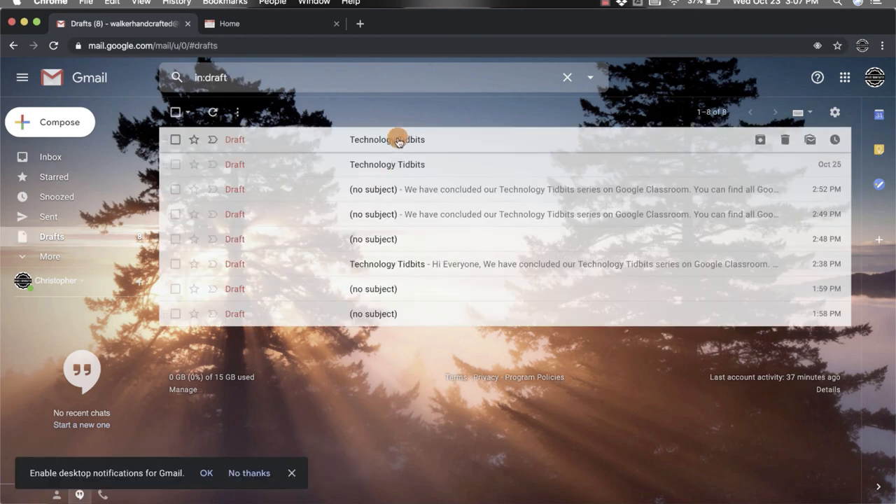
left_click(399, 140)
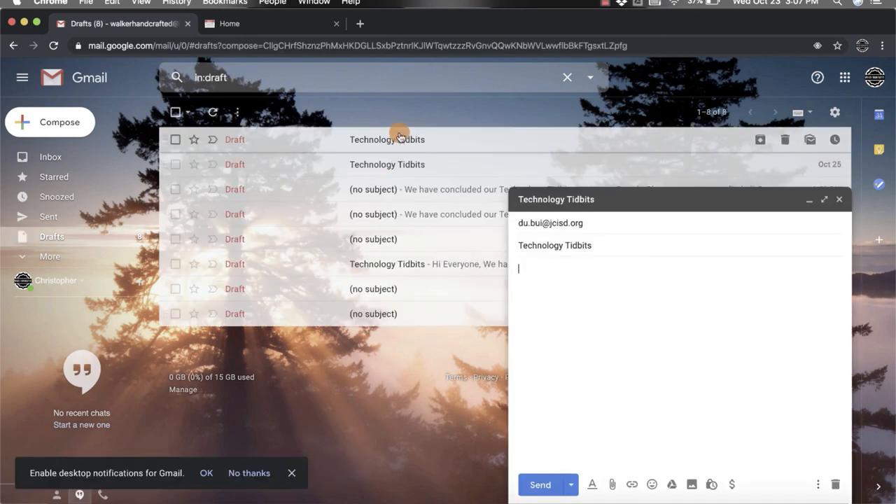